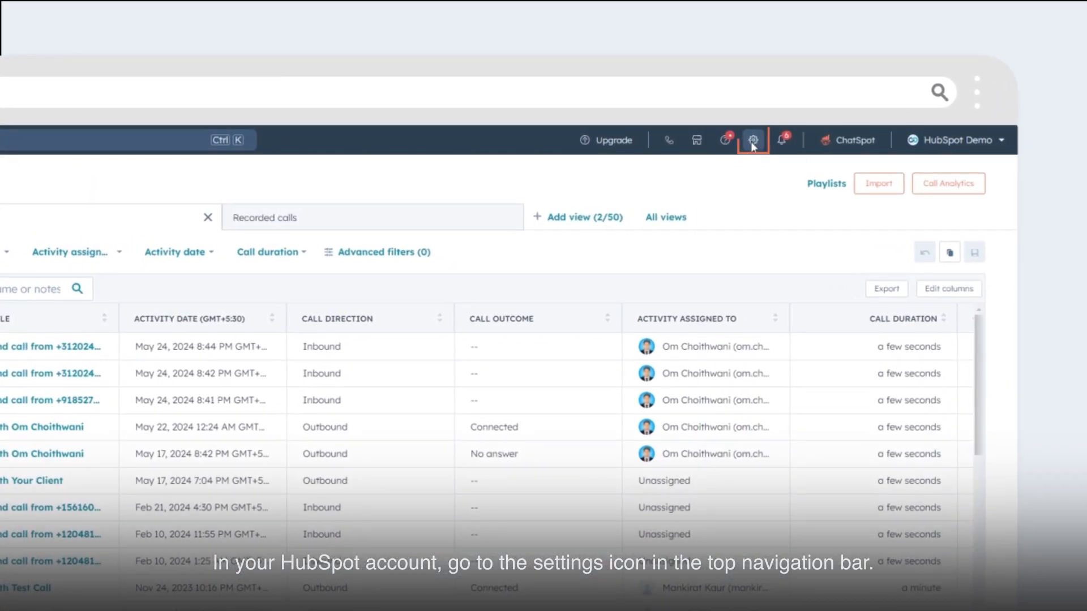
# Go to account settings and navigate to Objects > Deals settings
pyautogui.click(753, 140)
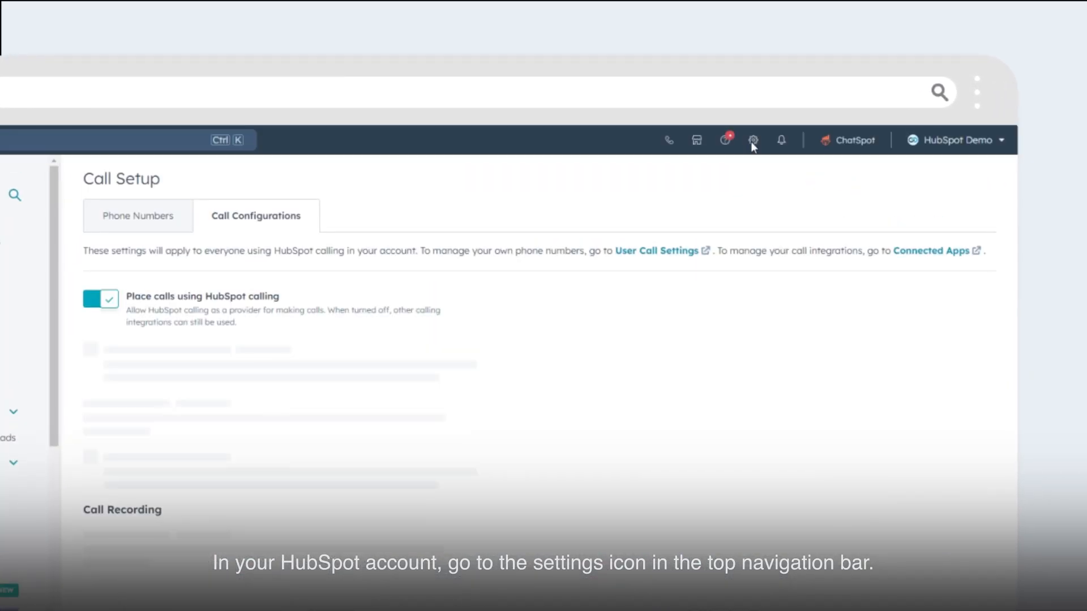
pyautogui.click(753, 140)
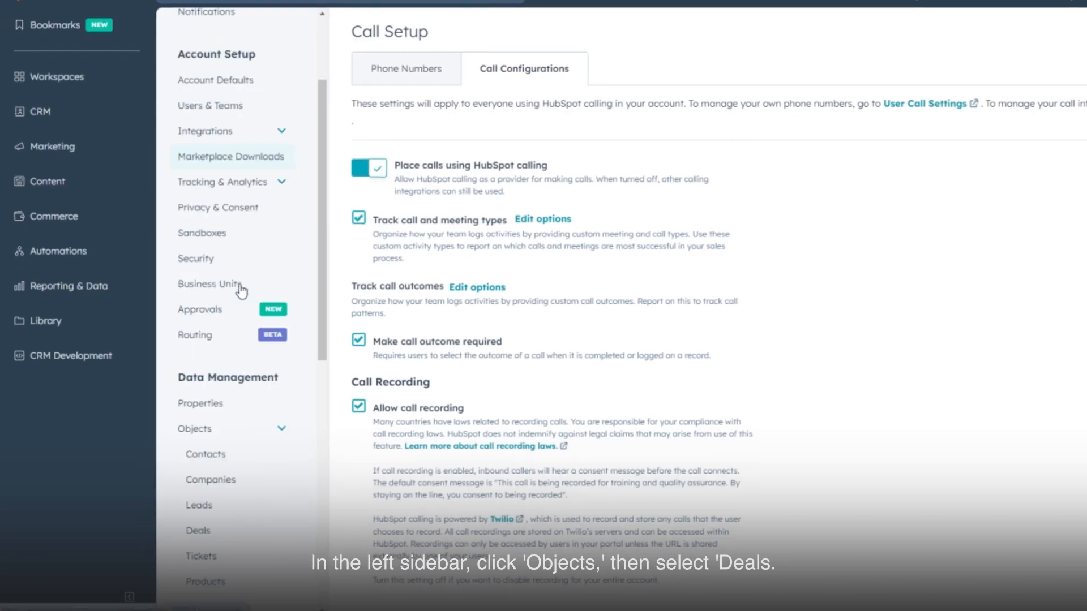
pyautogui.scroll(-3)
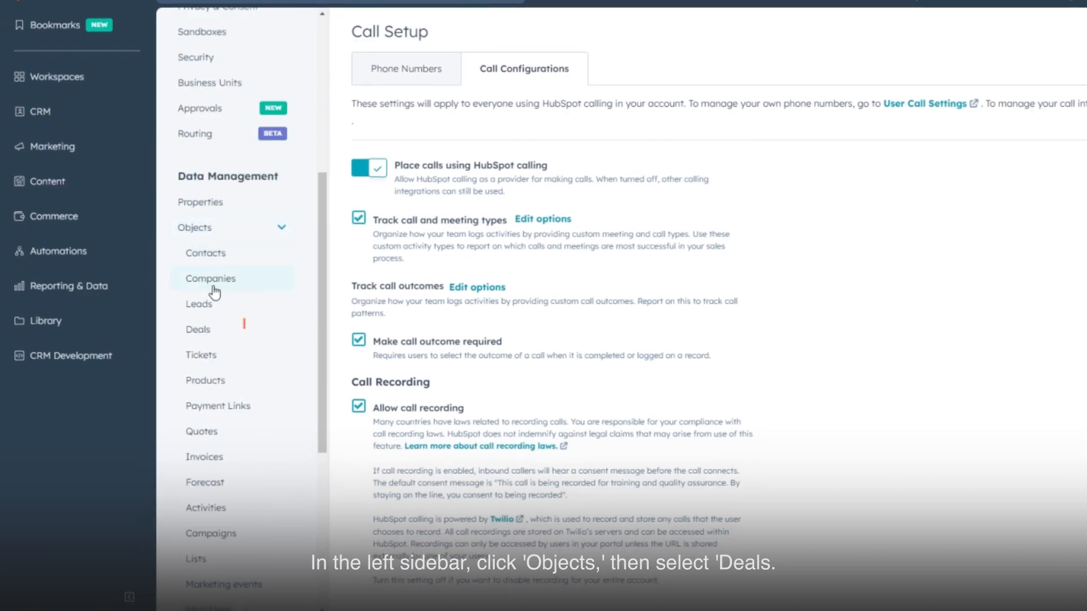
pyautogui.click(197, 330)
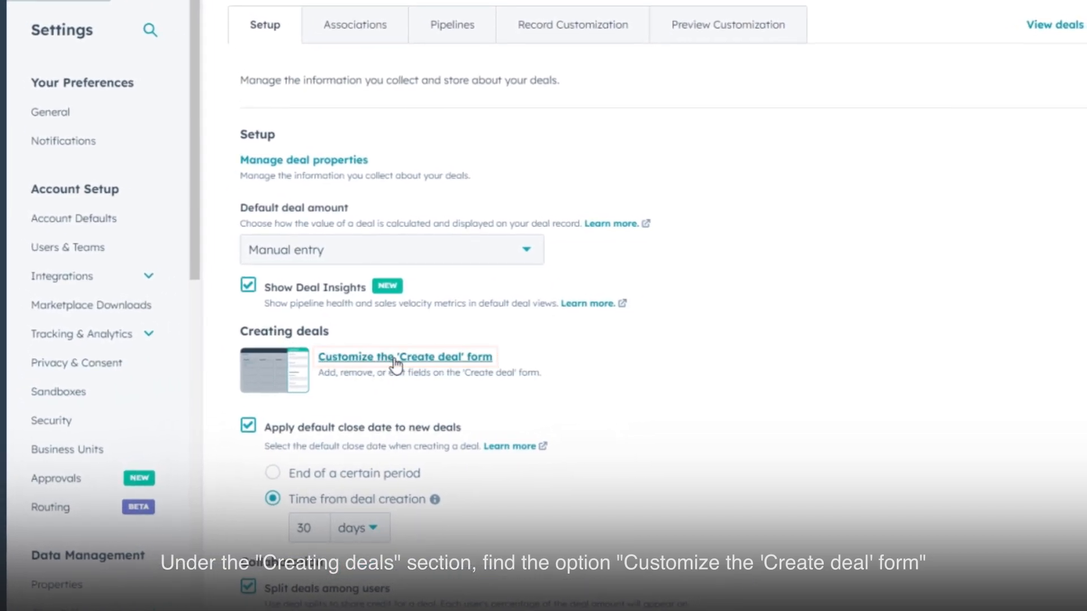
# Launch the 'Customize the Create deal form' editor
pyautogui.click(404, 357)
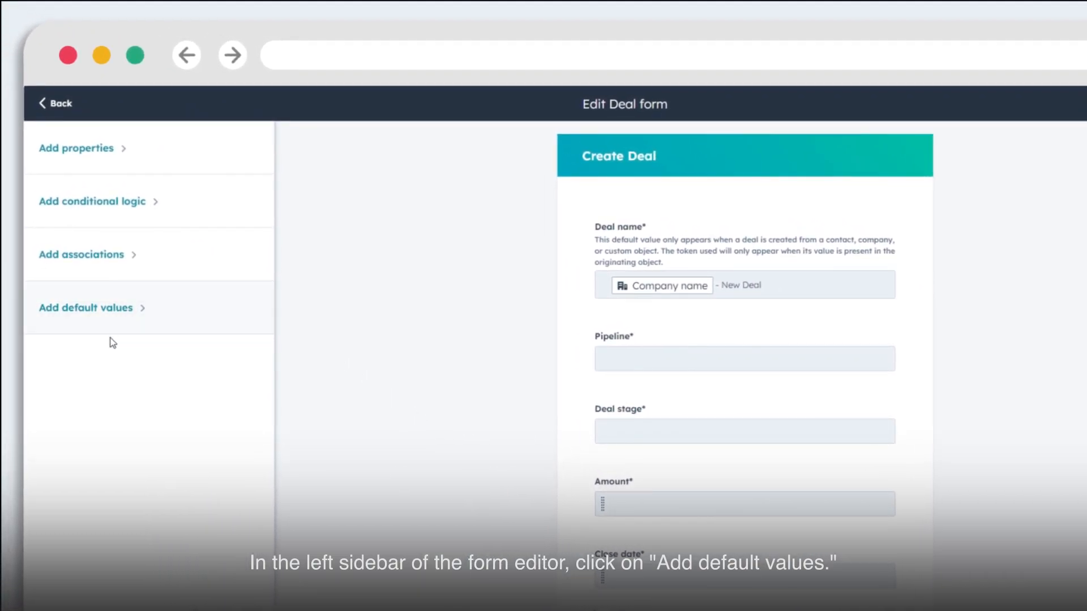
# Show Add default values and begin editing the existing Deal Name default
pyautogui.click(85, 308)
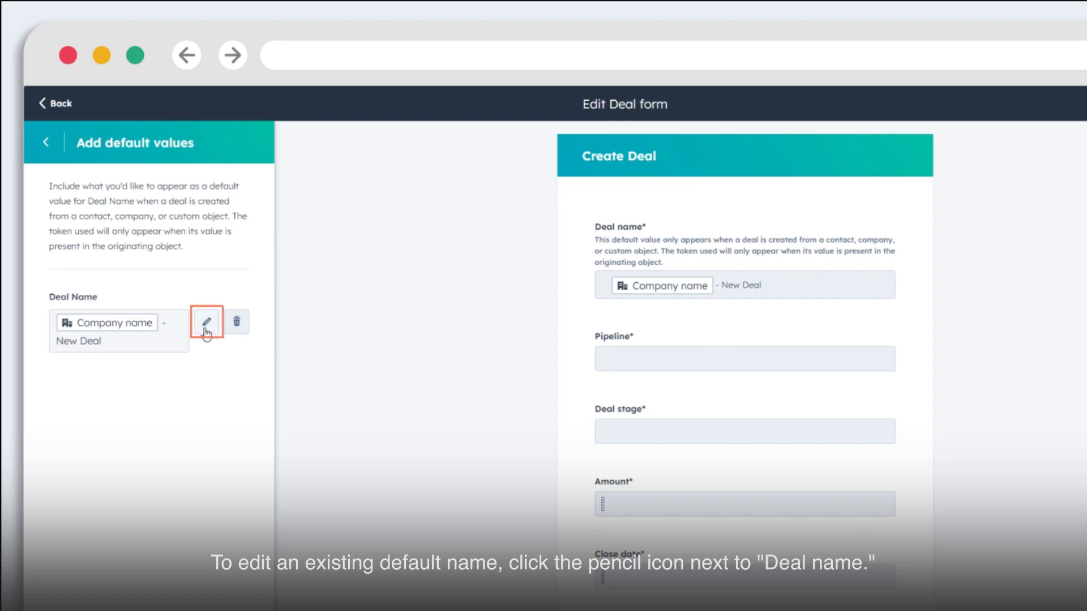
pyautogui.click(205, 321)
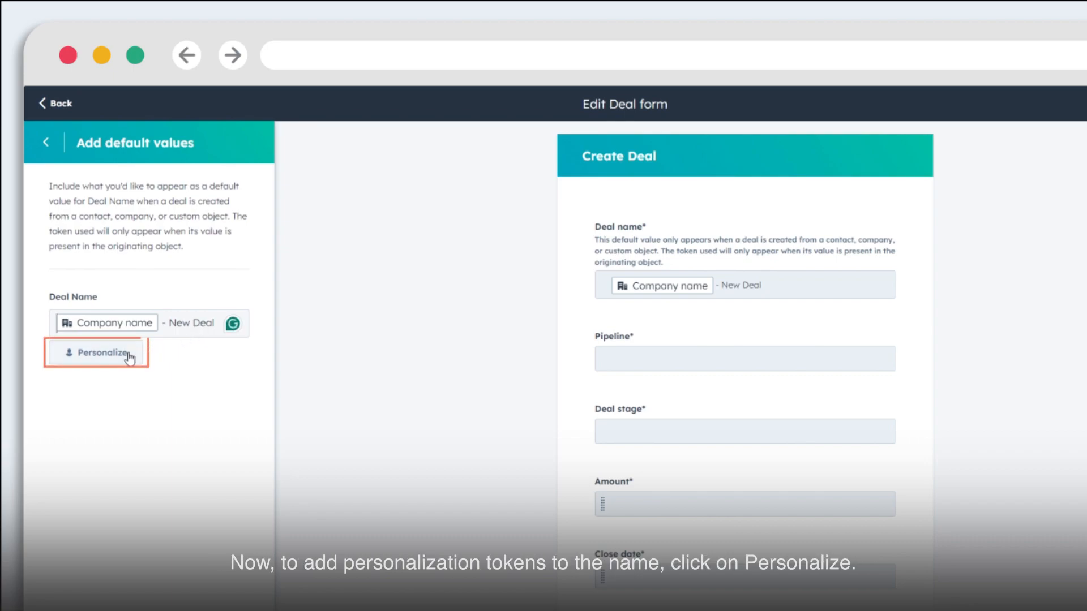
# Insert a Company About Us token before 'Company name - New Deal' via Personalize
pyautogui.click(97, 352)
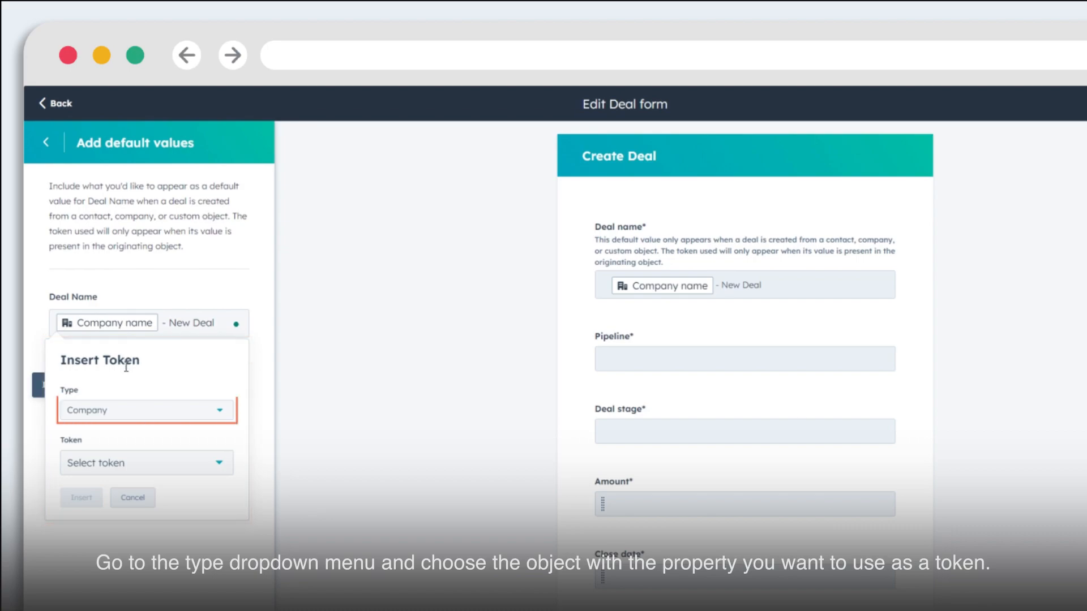
pyautogui.click(146, 410)
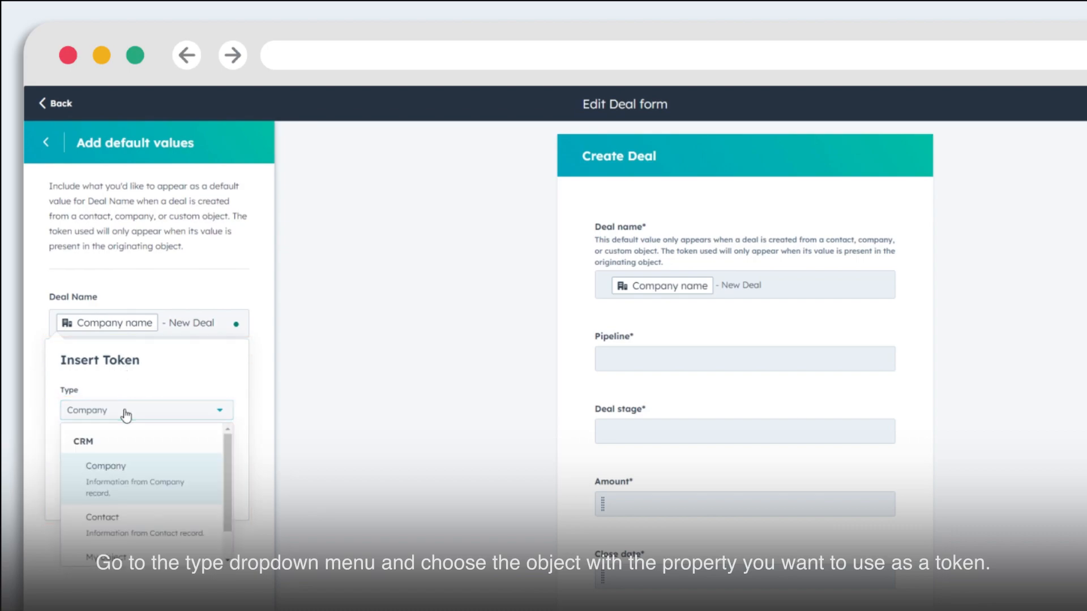
pyautogui.click(105, 465)
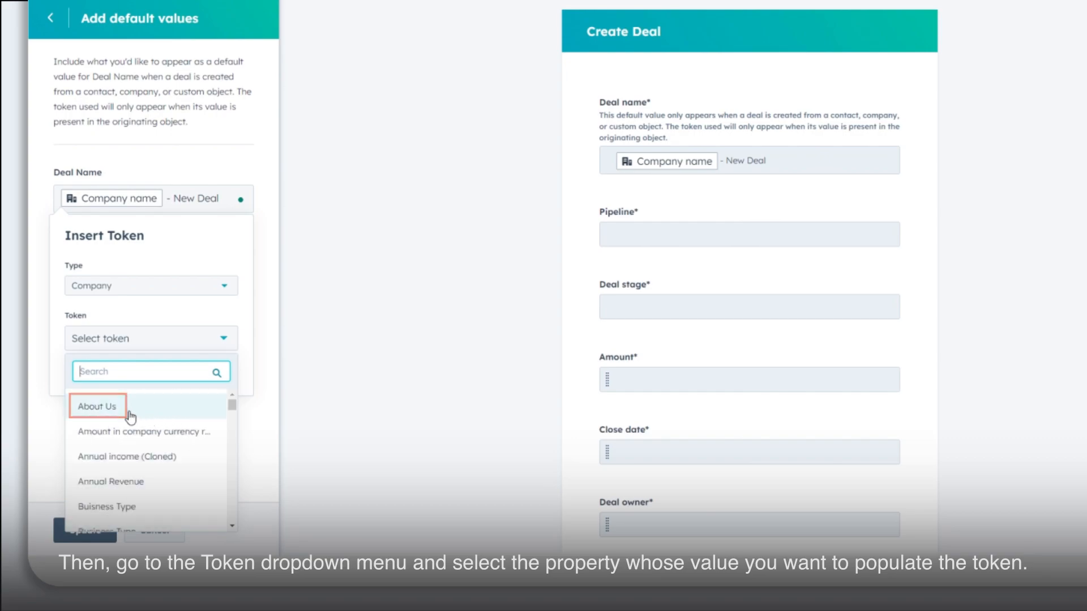
pyautogui.click(98, 407)
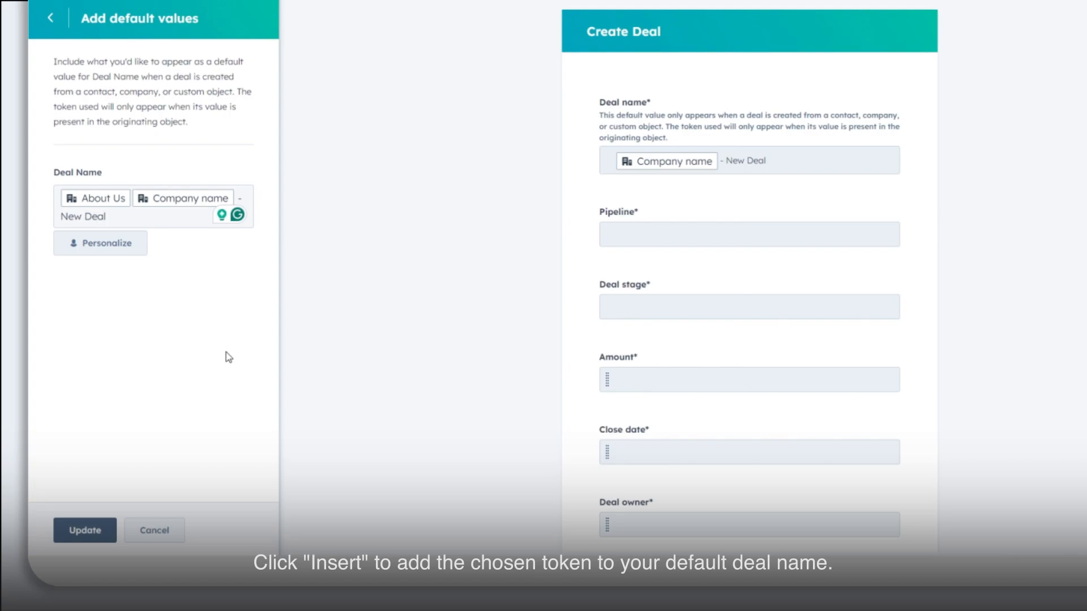
pyautogui.click(85, 530)
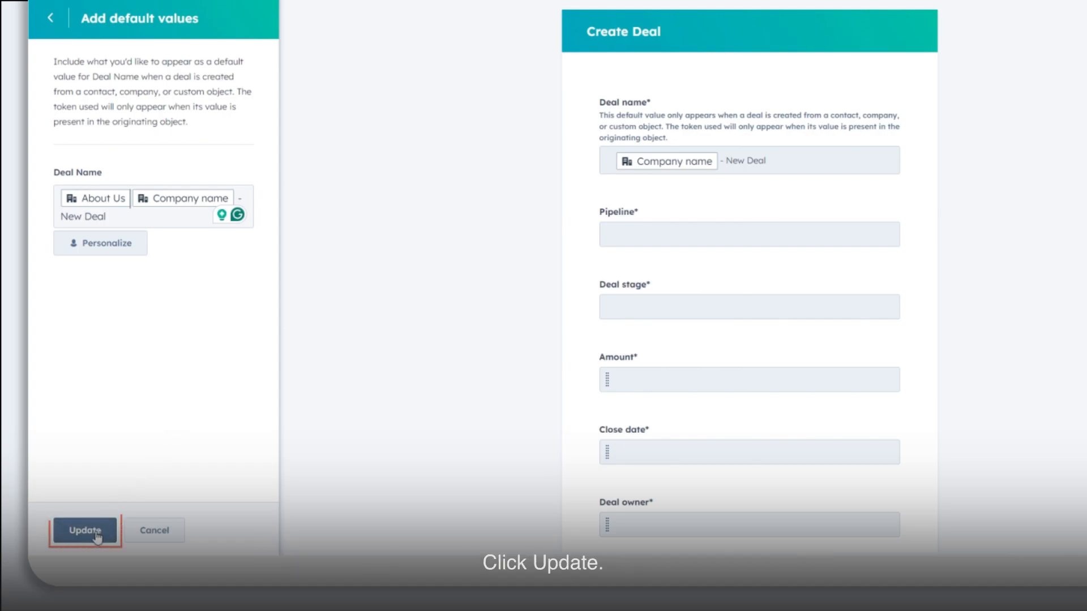
# Update the tokenized Deal Name default, then delete it, confirming Remove
pyautogui.click(84, 530)
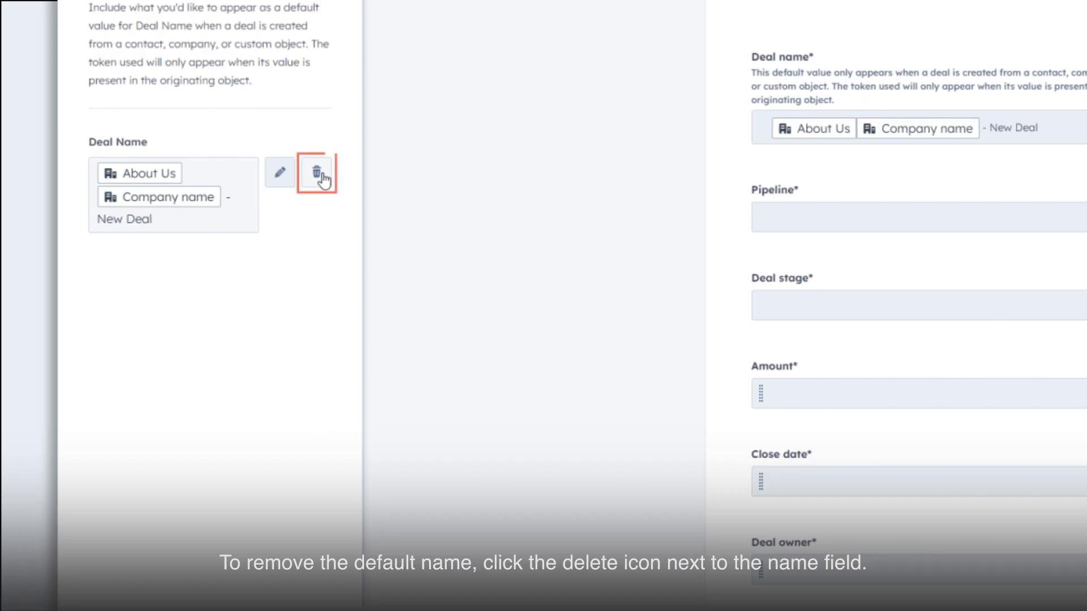
pyautogui.click(317, 172)
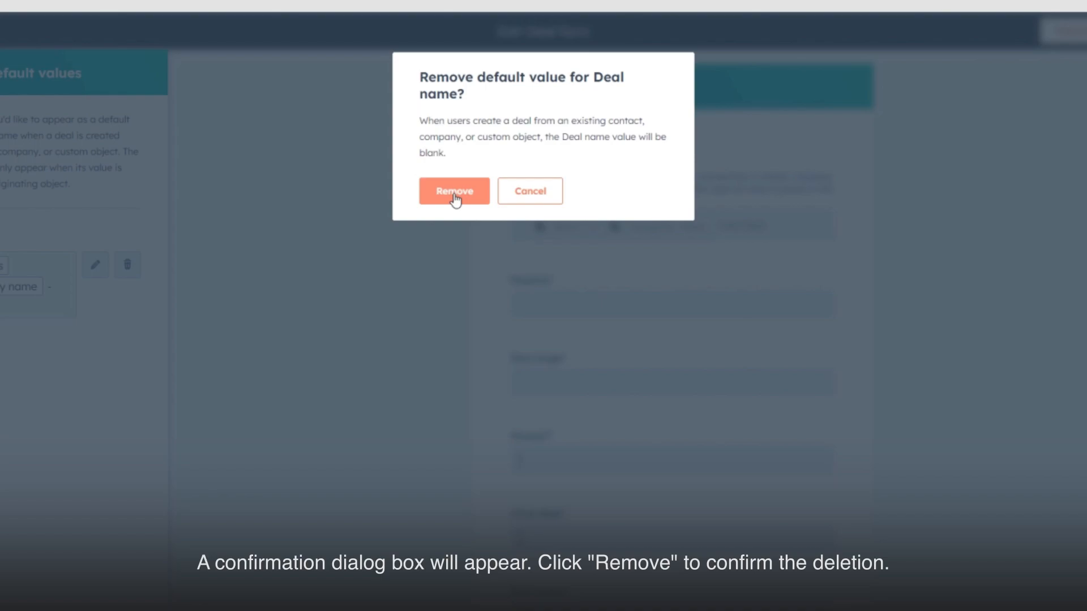
pyautogui.click(453, 190)
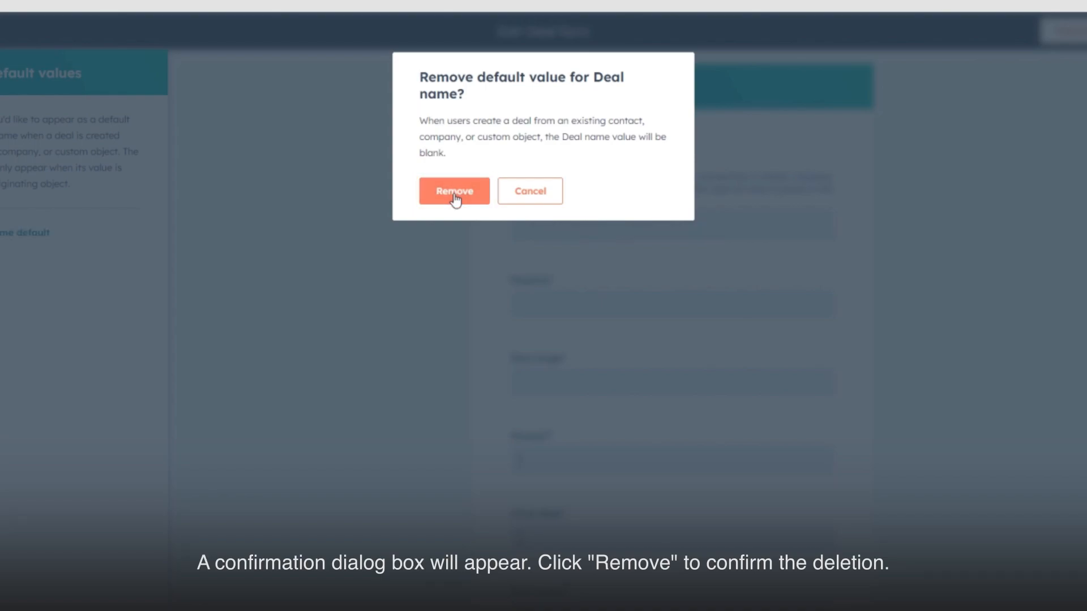
pyautogui.click(454, 190)
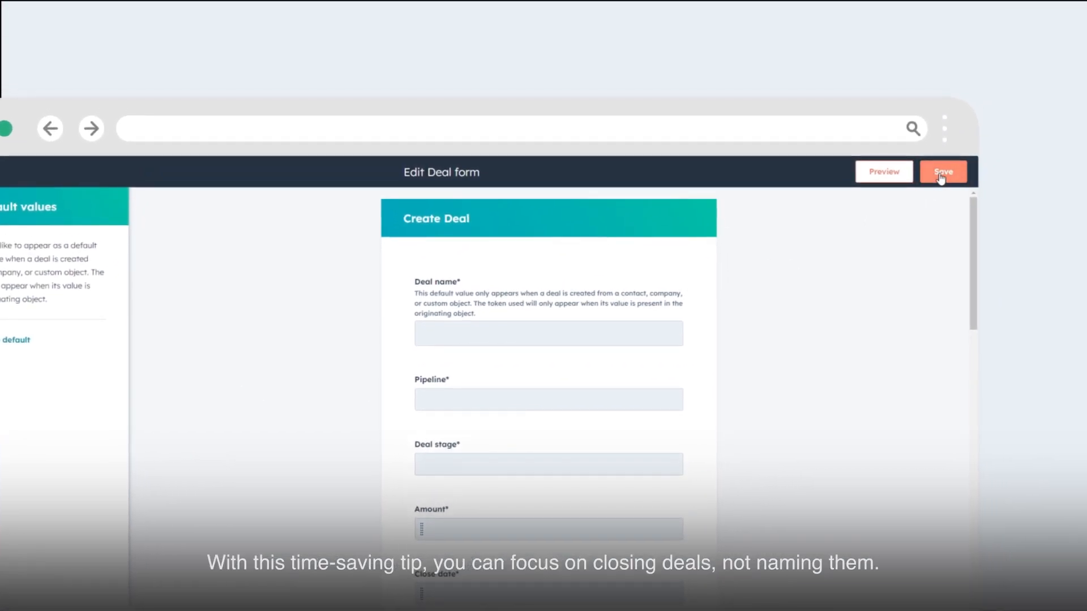
# Save the Create Deal form with the deal name default left blank
pyautogui.click(941, 171)
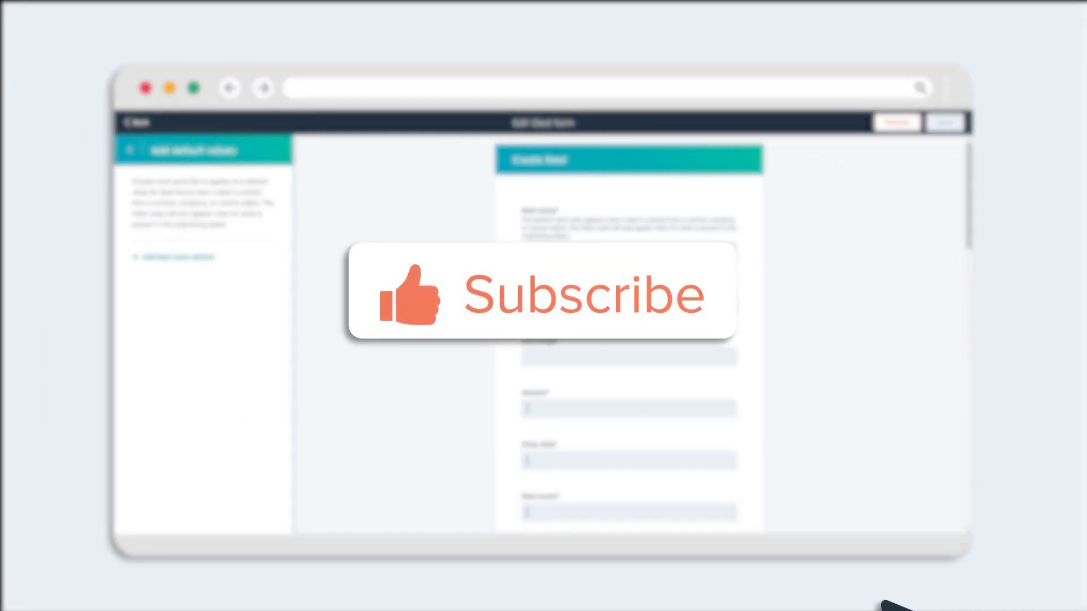
pyautogui.moveTo(526, 346)
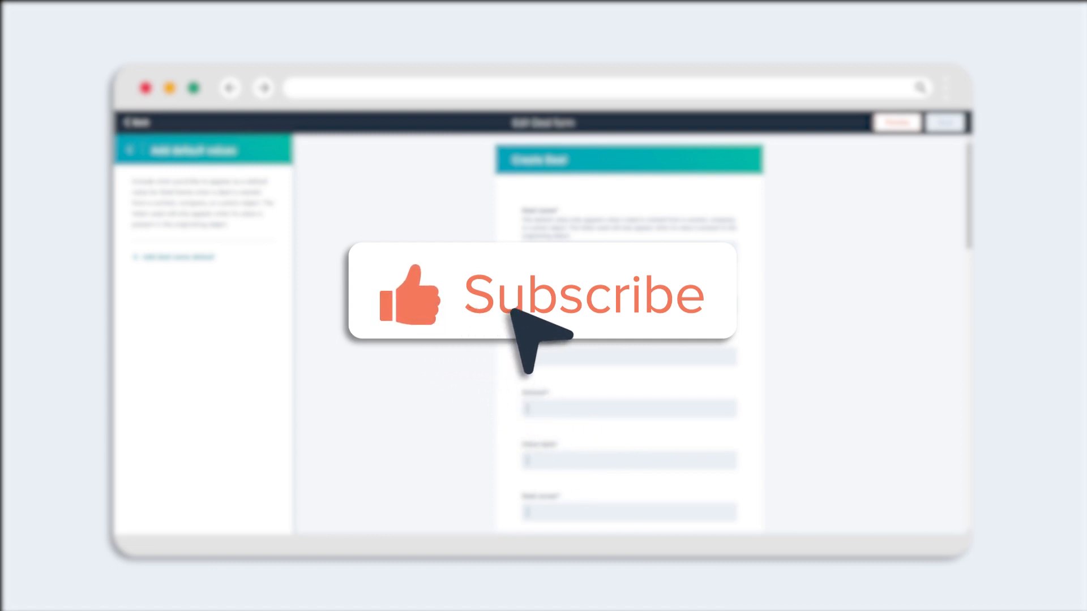